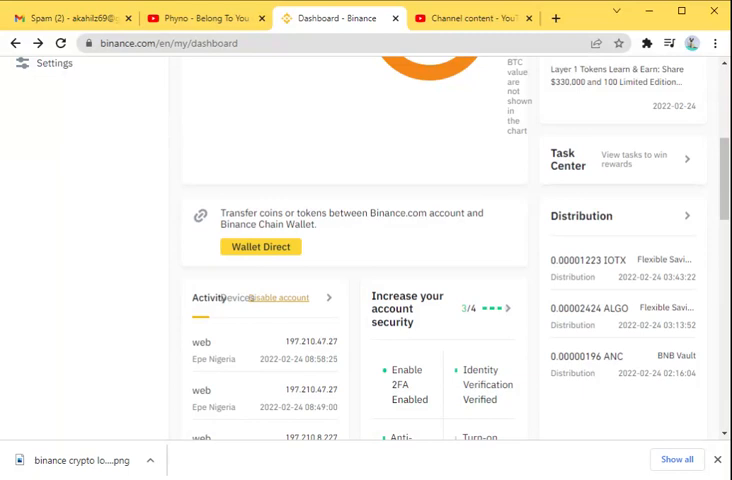
{"action": "mouse_move", "coordinate": [424, 328]}
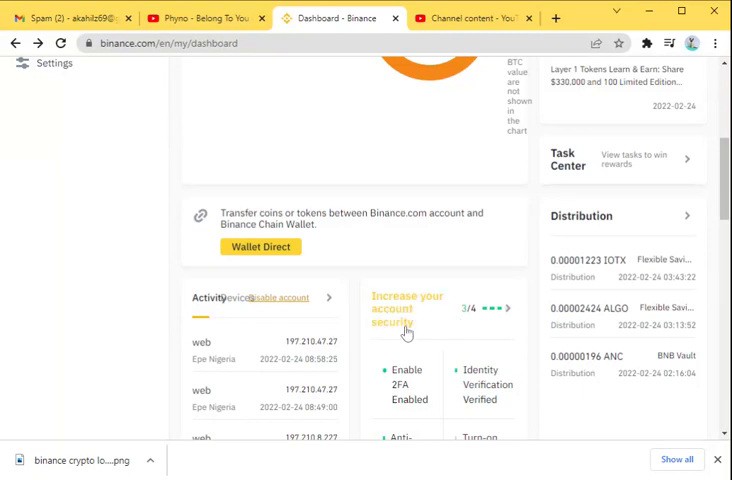
{"action": "mouse_move", "coordinate": [404, 320]}
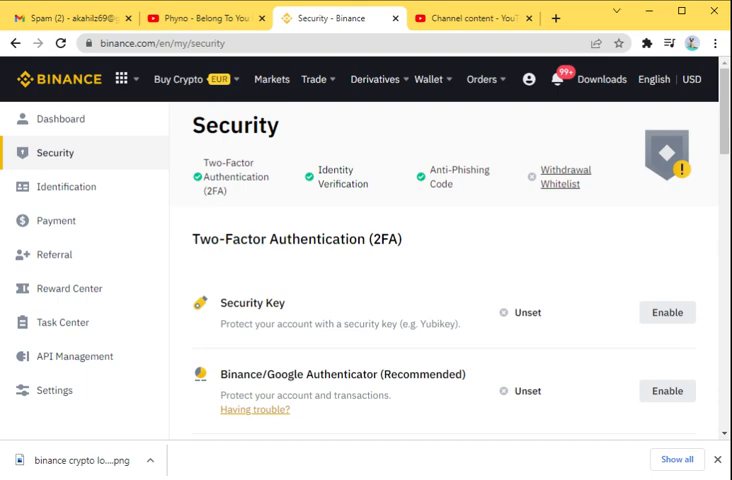
{"action": "mouse_move", "coordinate": [662, 224]}
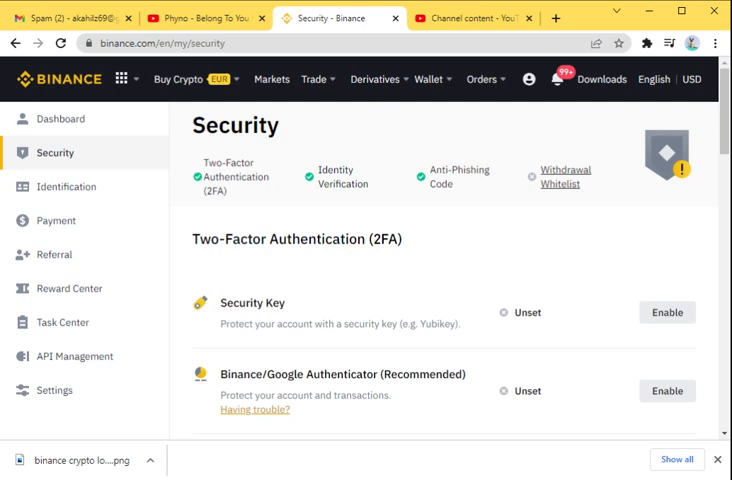
{"action": "mouse_move", "coordinate": [520, 234]}
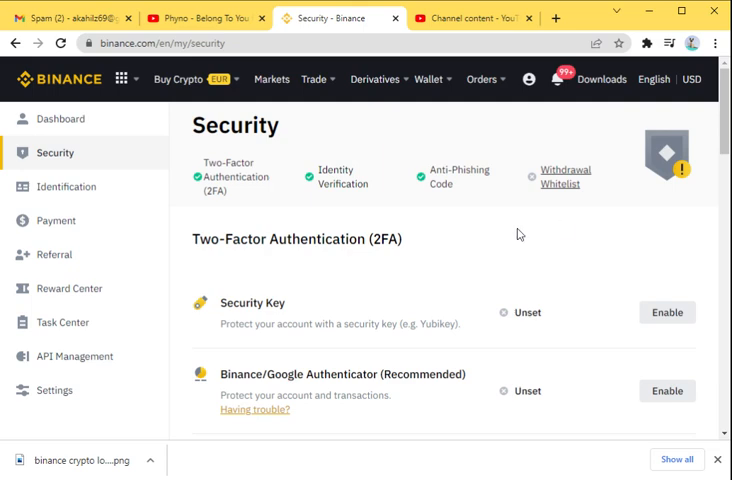
{"action": "mouse_move", "coordinate": [336, 198]}
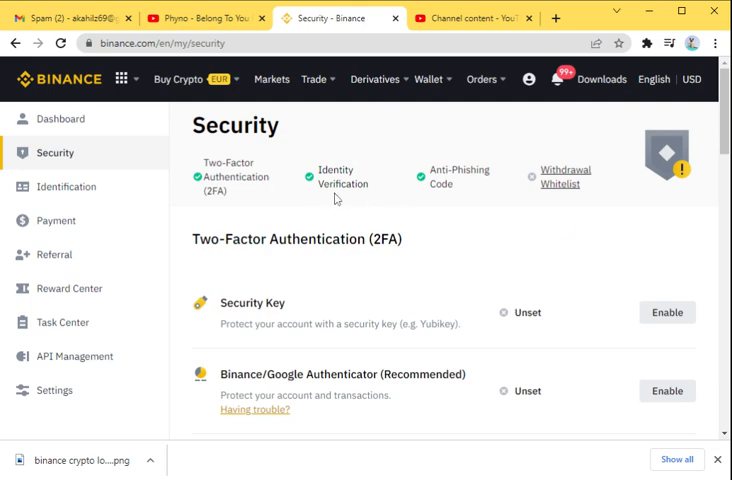
{"action": "mouse_move", "coordinate": [336, 196]}
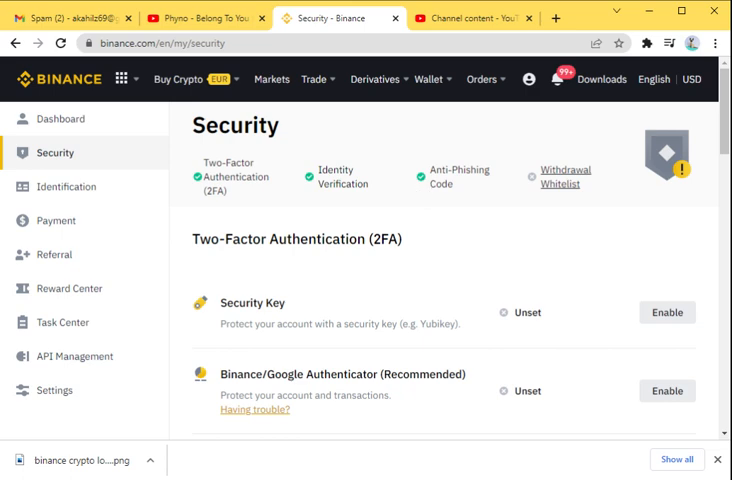
{"action": "mouse_move", "coordinate": [546, 200]}
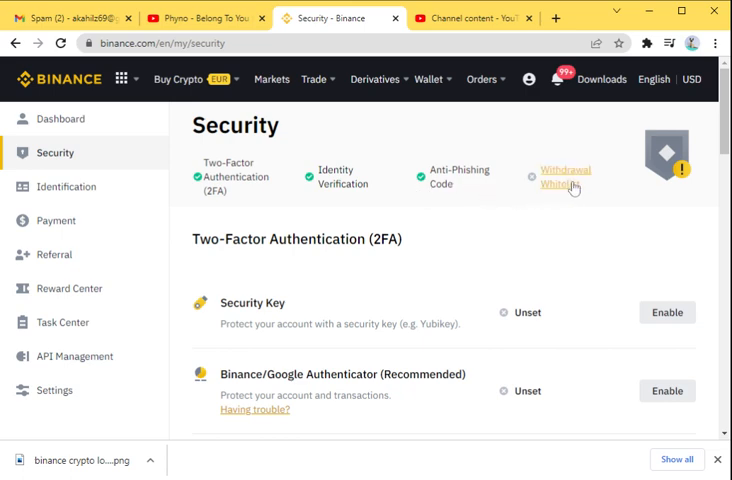
{"action": "mouse_move", "coordinate": [636, 196]}
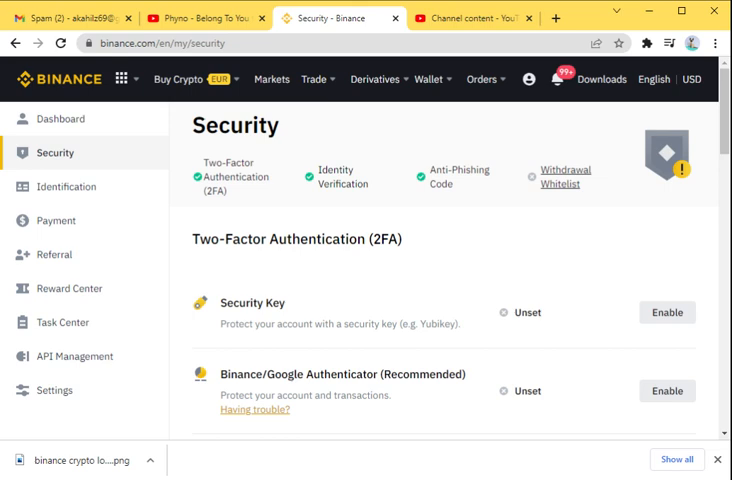
- Highlight the 'Two-Factor Authentication (2FA)' heading on the Security page
{"action": "triple_click", "coordinate": [296, 238]}
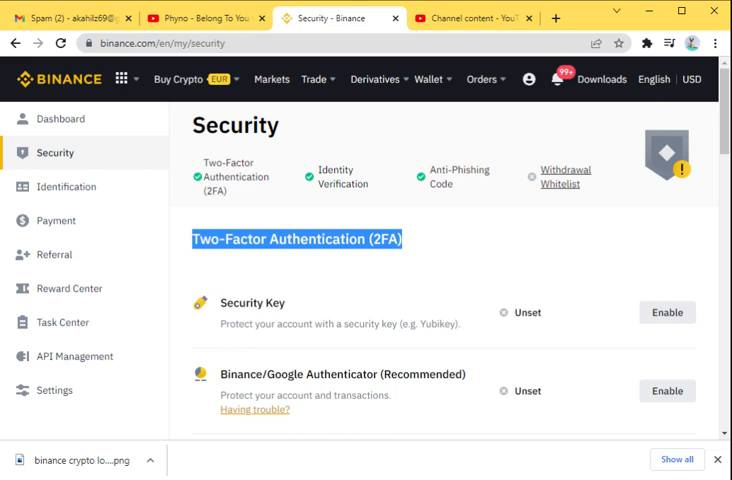
{"action": "mouse_move", "coordinate": [552, 316]}
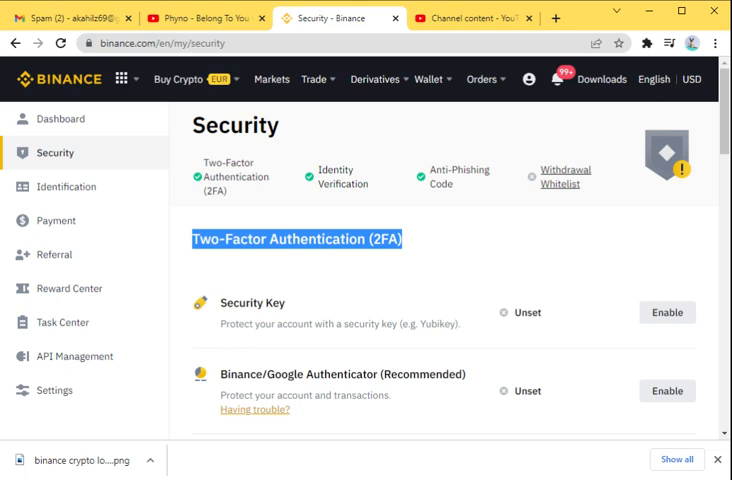
- Scroll down the Security page to the Devices and Activities section
{"action": "scroll", "scroll_direction": "down", "scroll_amount": 3}
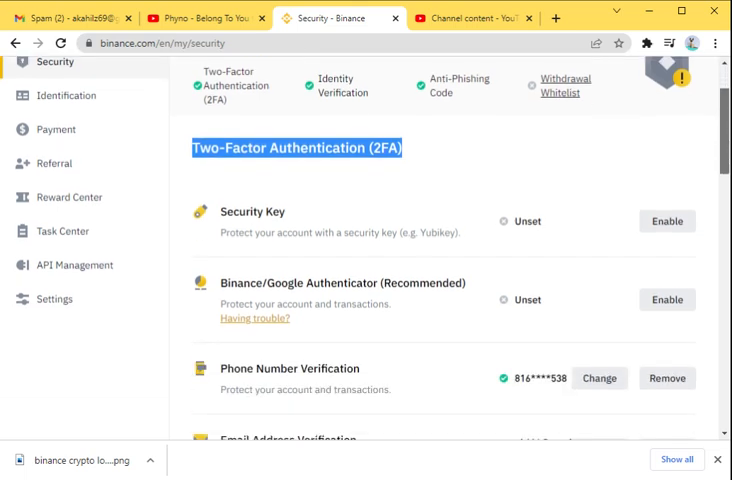
{"action": "scroll", "scroll_direction": "down", "scroll_amount": 3}
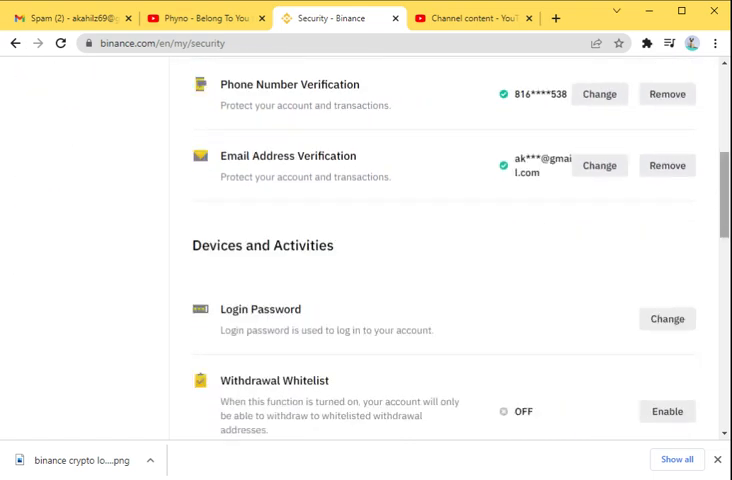
{"action": "scroll", "scroll_direction": "down", "scroll_amount": 3}
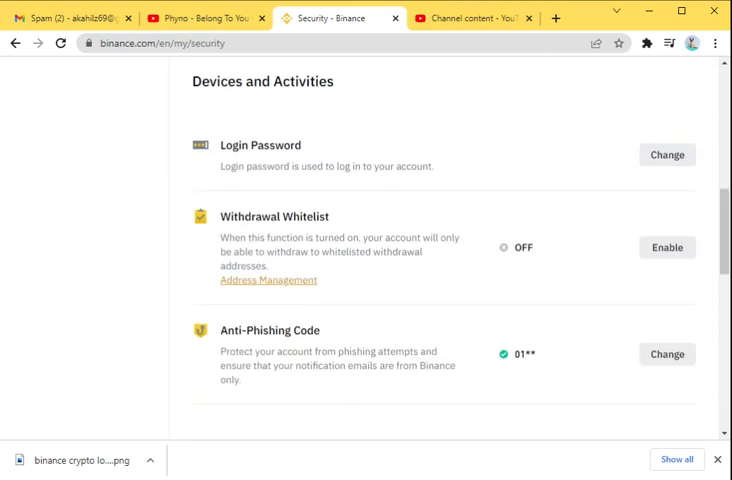
{"action": "mouse_move", "coordinate": [516, 252]}
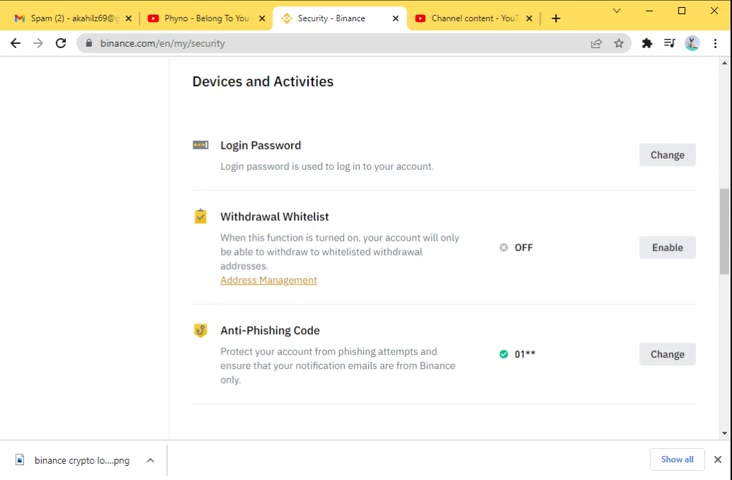
{"action": "mouse_move", "coordinate": [276, 244]}
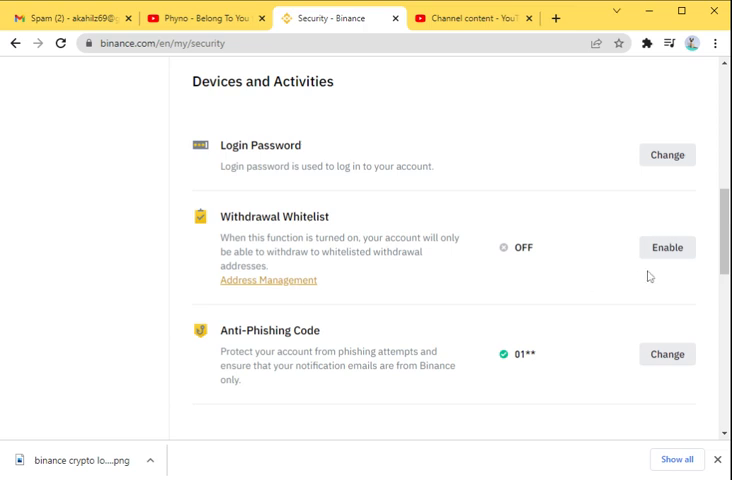
- Enable the Withdrawal Whitelist and confirm, reaching the phone verification code prompt
{"action": "left_click", "coordinate": [666, 246]}
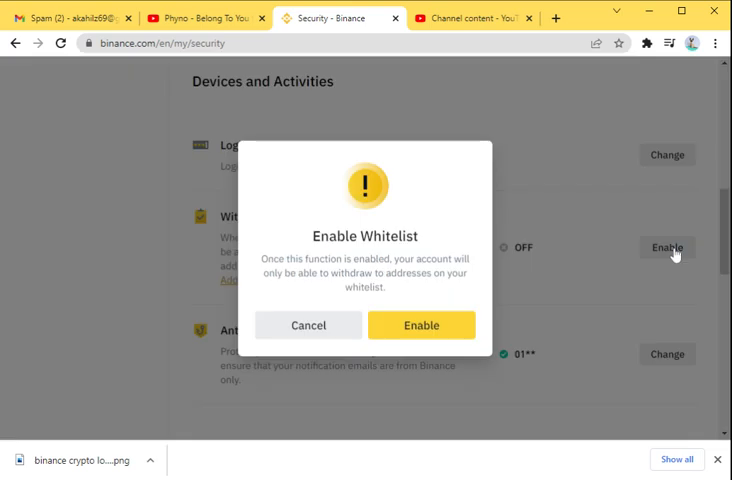
{"action": "mouse_move", "coordinate": [668, 248]}
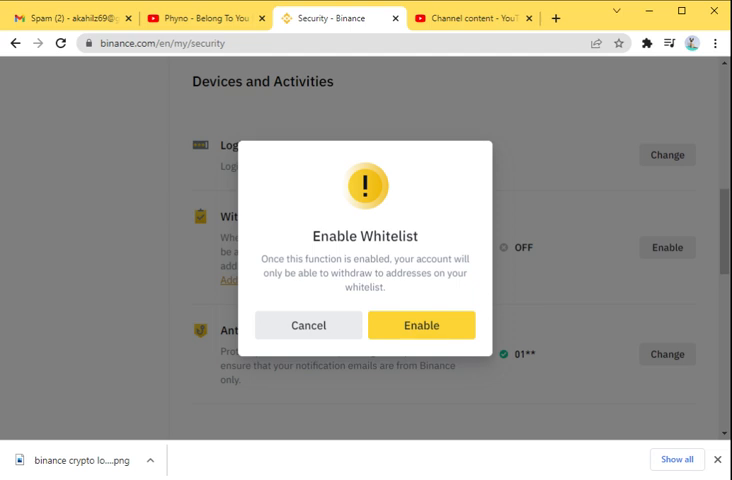
{"action": "left_click", "coordinate": [420, 324]}
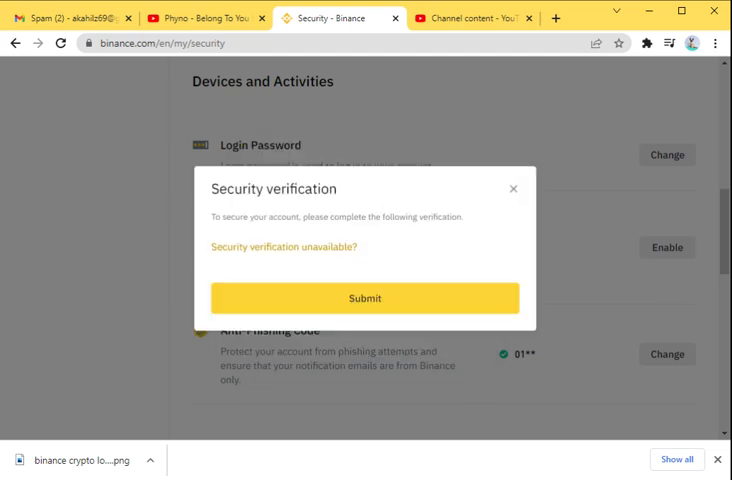
{"action": "left_click", "coordinate": [364, 298]}
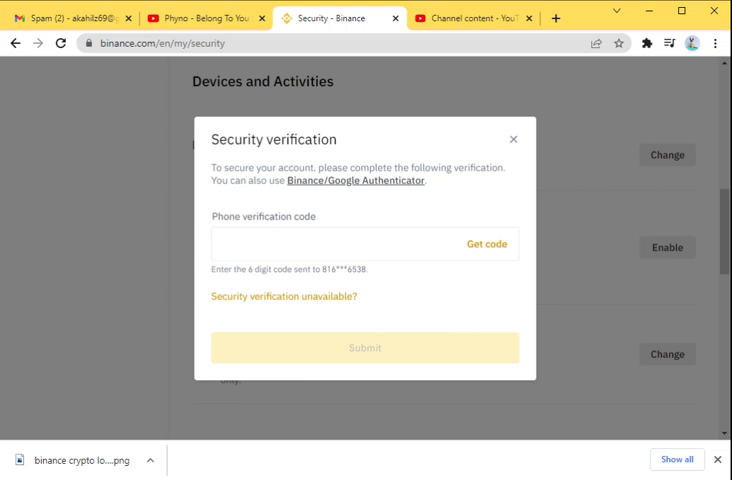
{"action": "mouse_move", "coordinate": [526, 204]}
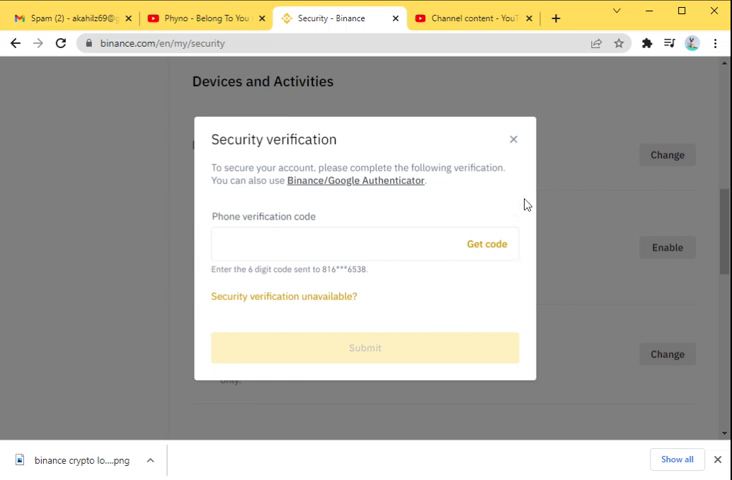
{"action": "mouse_move", "coordinate": [512, 144]}
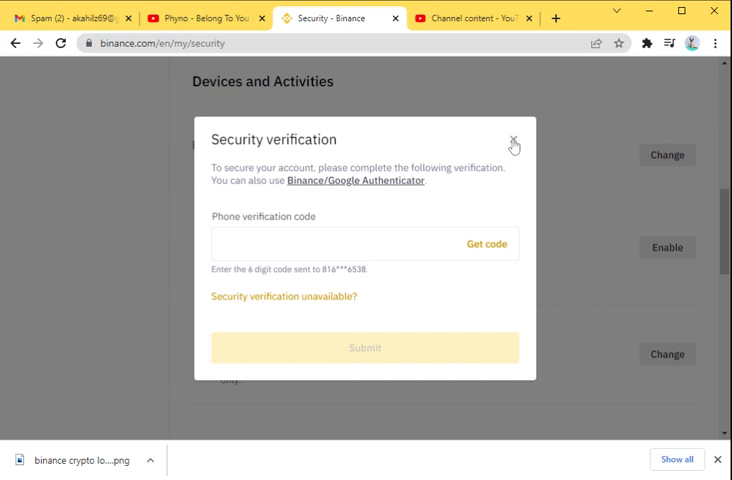
- Dismiss the security verification prompt, leaving the whitelist off, and go to Address Management
{"action": "left_click", "coordinate": [512, 144]}
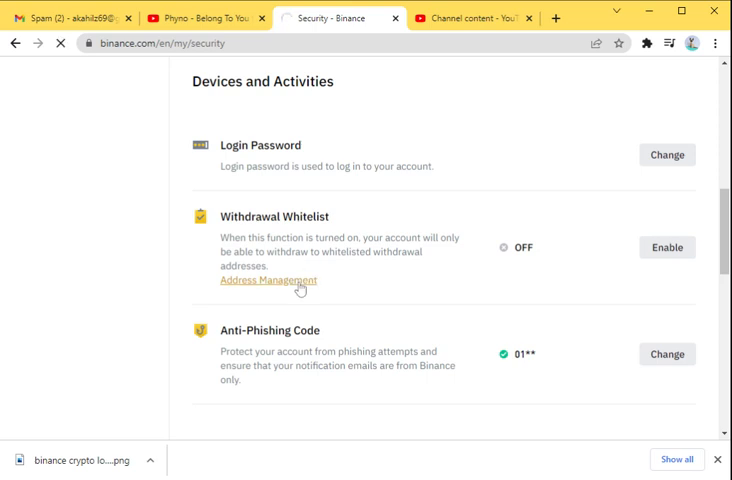
{"action": "left_click", "coordinate": [268, 280]}
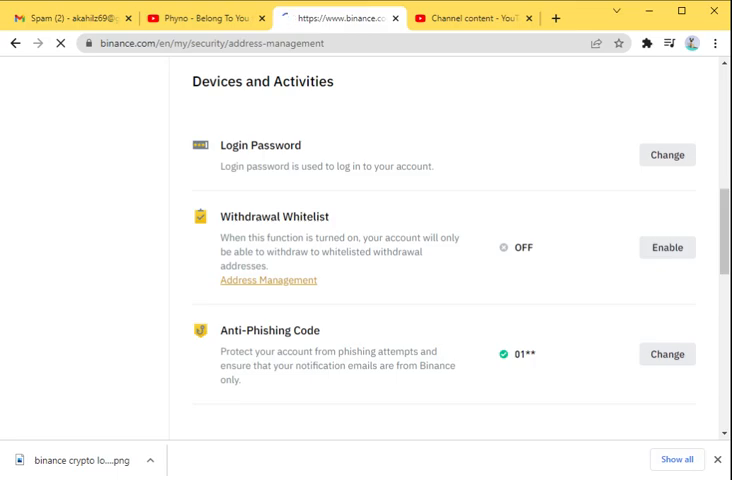